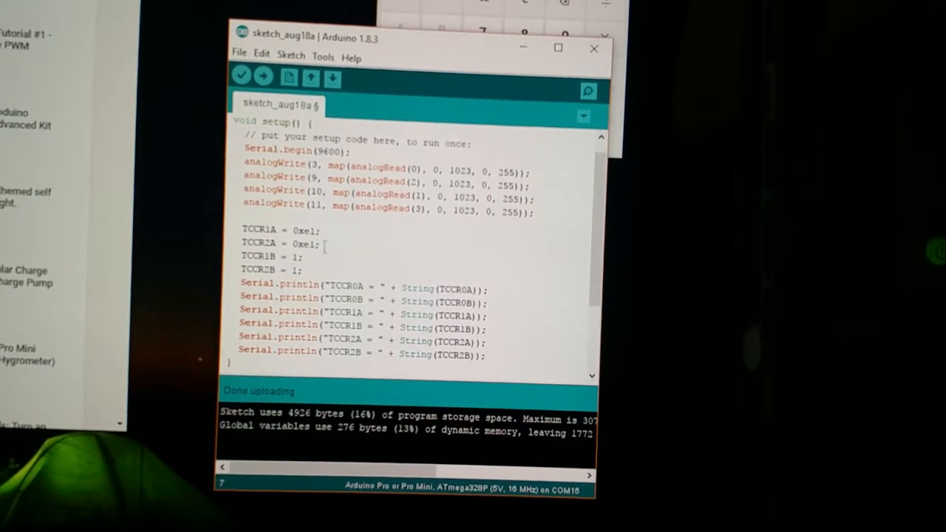
scroll("down", 3)
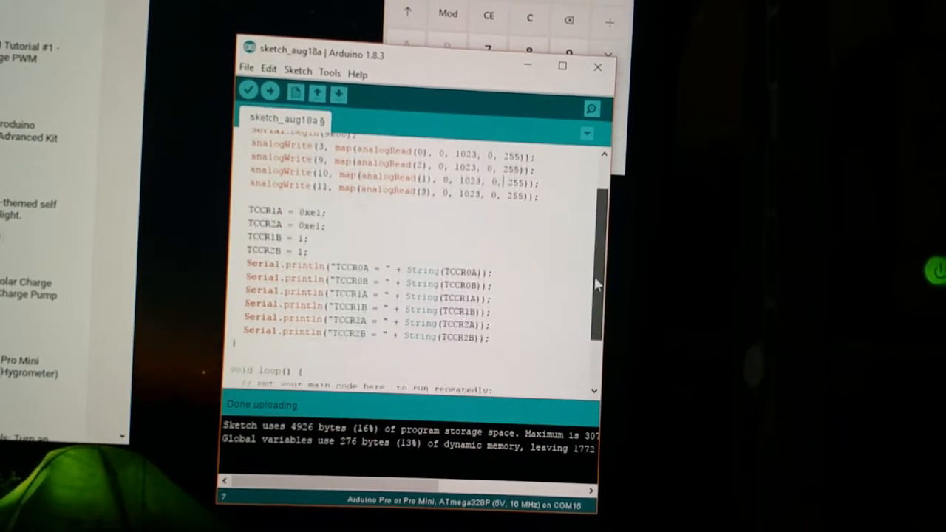
scroll("down", 3)
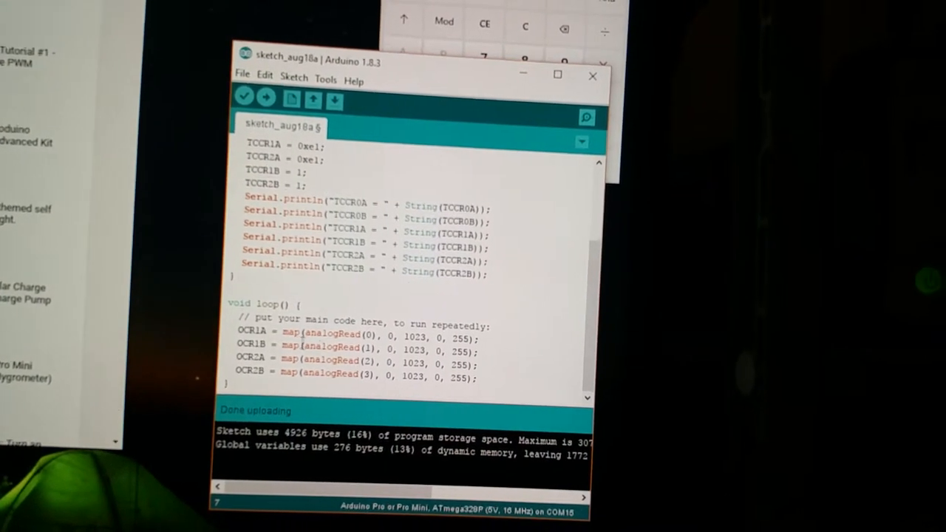